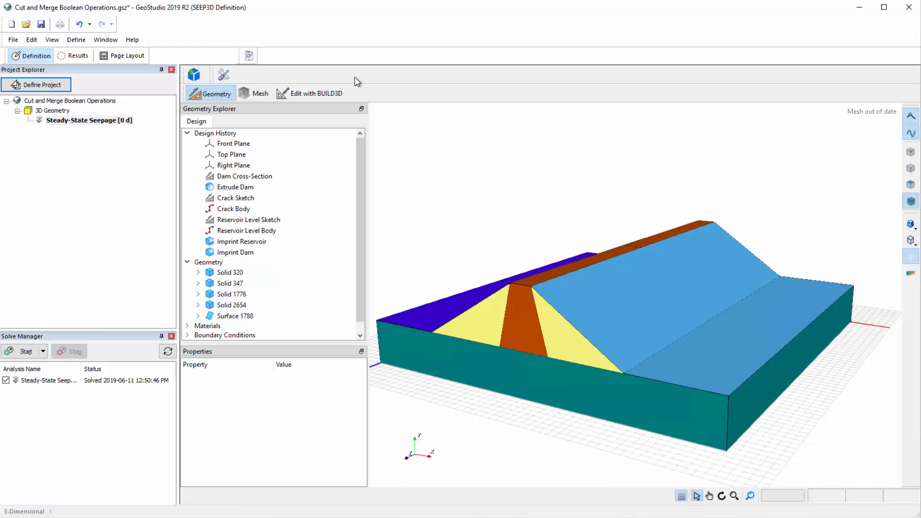
- Inspect which features the dam extrusion and reservoir imprint use and feed
left_click(235, 186)
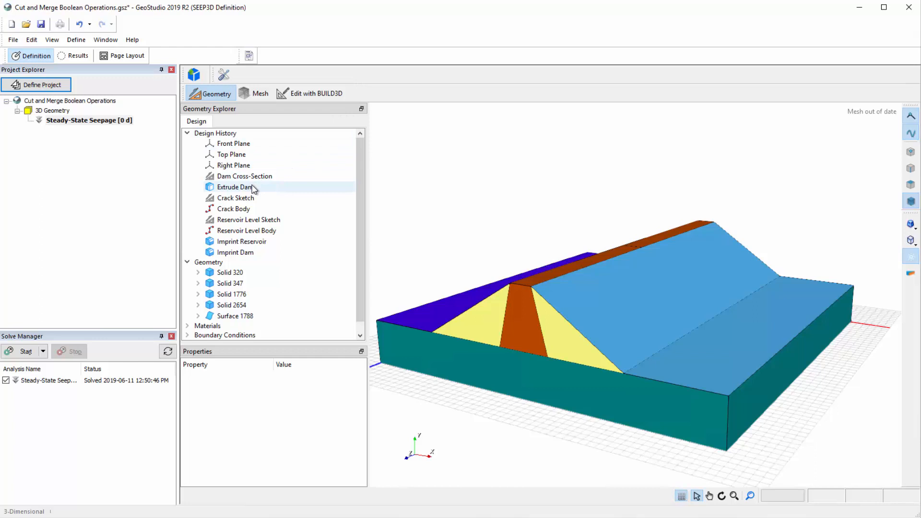
left_click(235, 187)
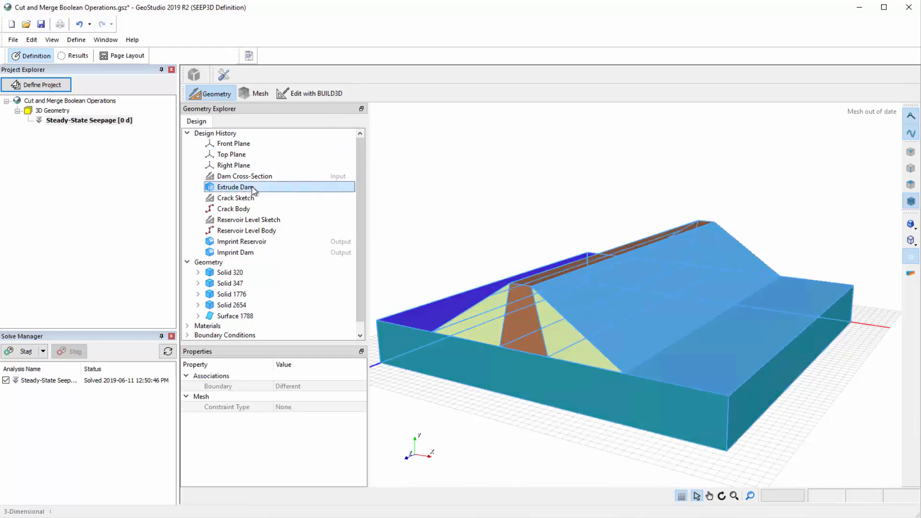
left_click(198, 326)
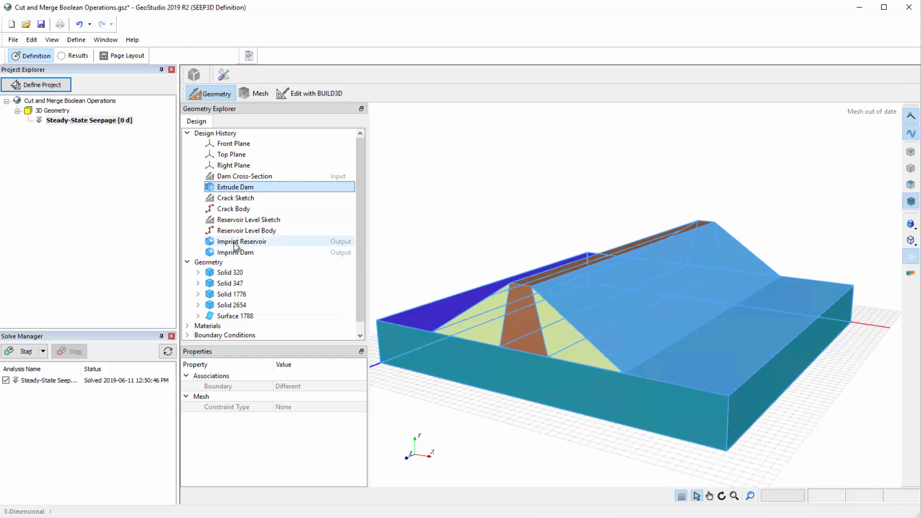
left_click(242, 242)
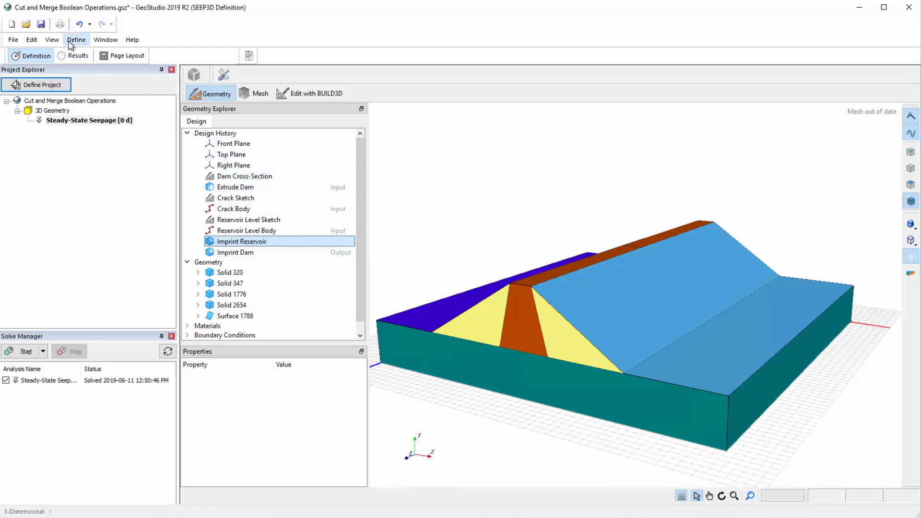
mouse_move(137, 95)
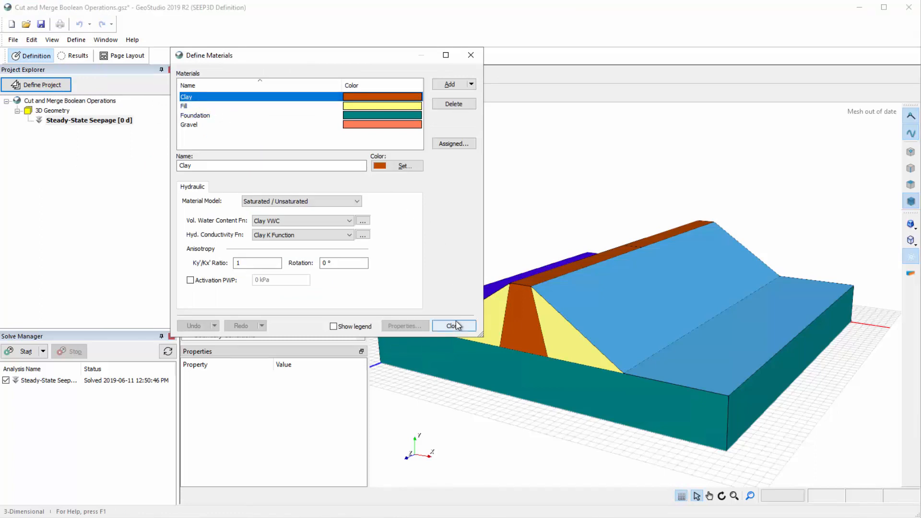
- Close the materials list, open the geometry in BUILD3D and start a front-plane sketch
left_click(454, 326)
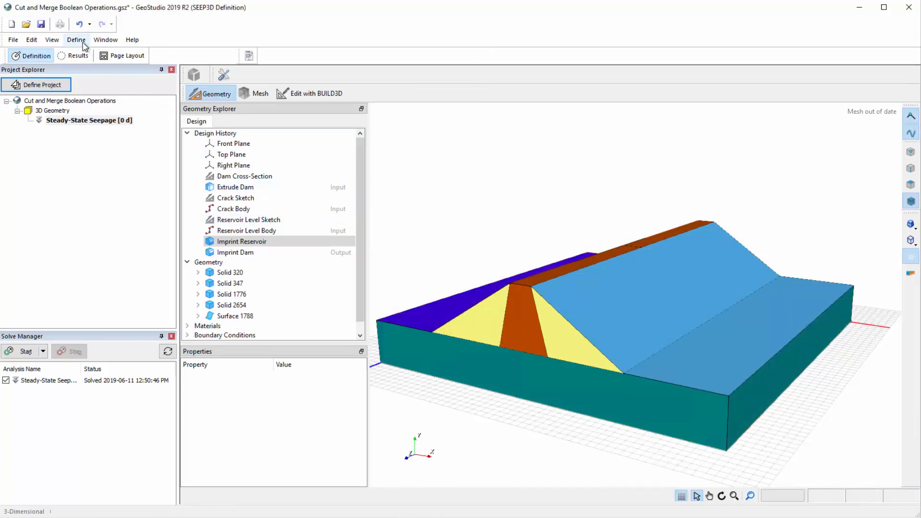
left_click(76, 39)
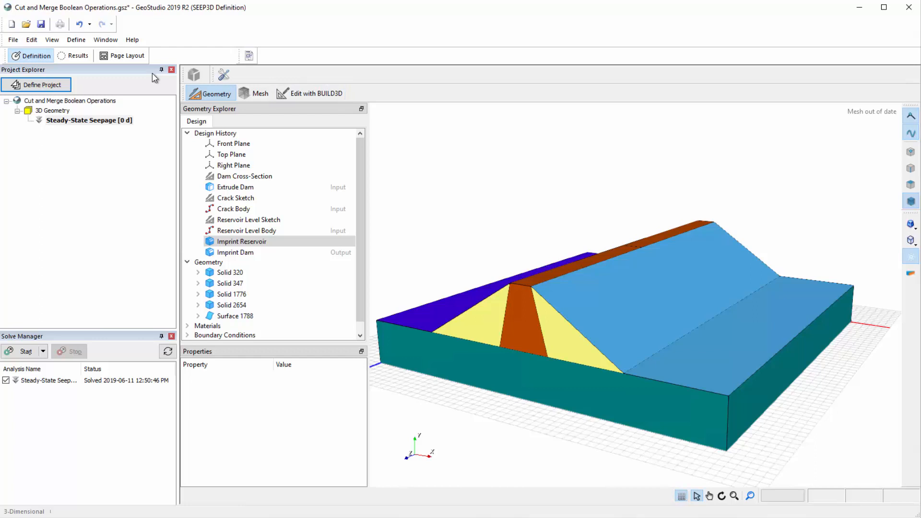
left_click(314, 93)
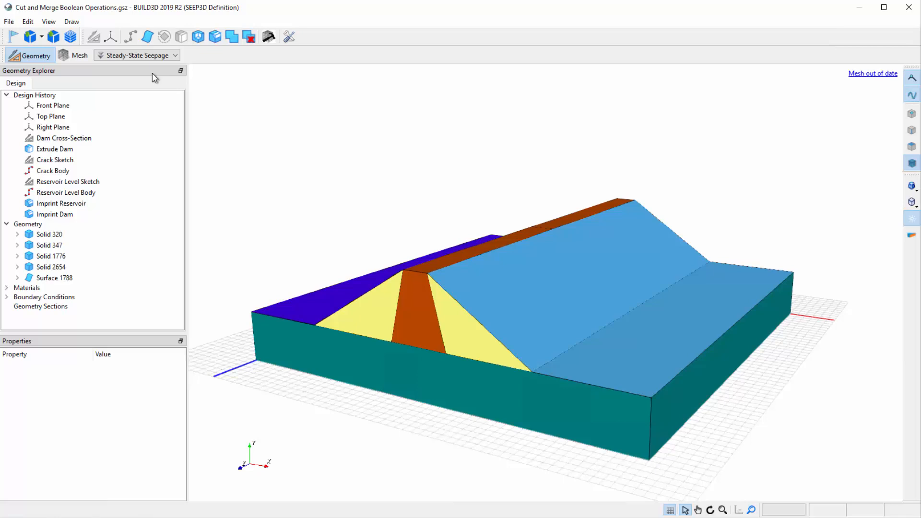
left_click(52, 105)
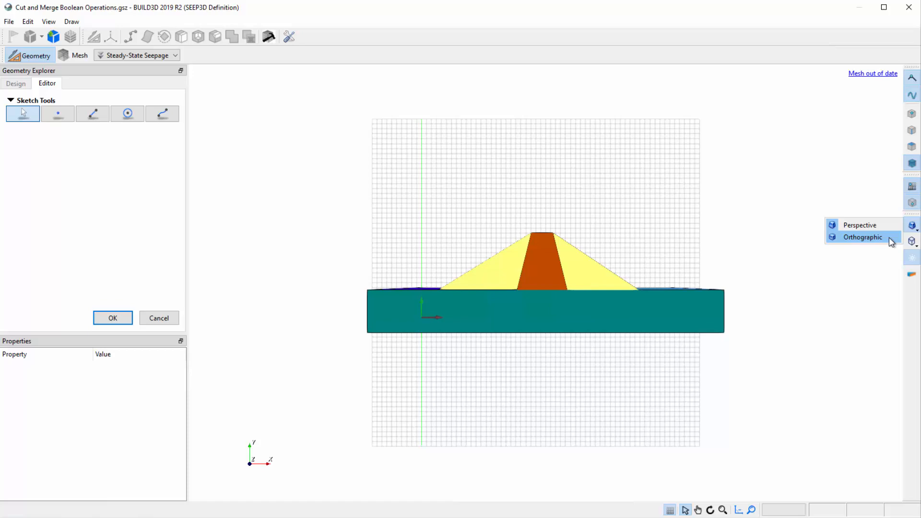
- Switch to orthographic view and finish a rectangular drain sketch beneath the downstream toe
left_click(863, 236)
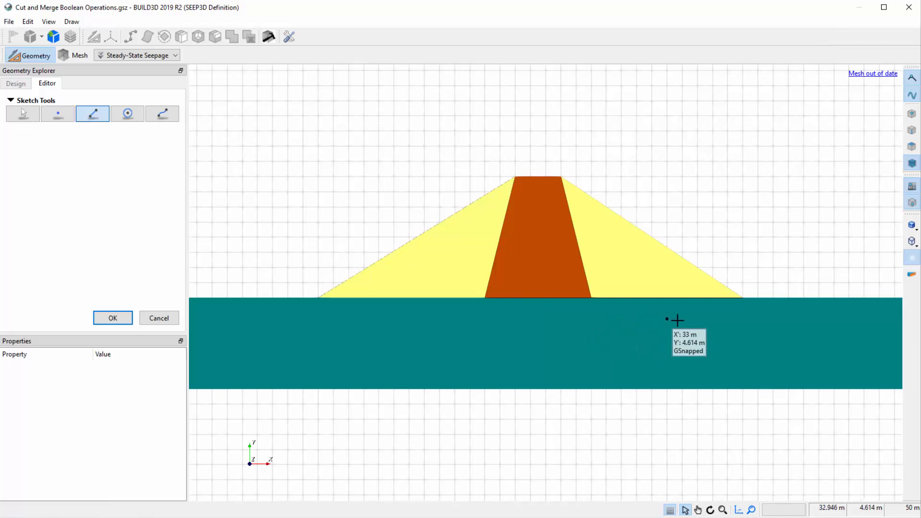
mouse_move(698, 315)
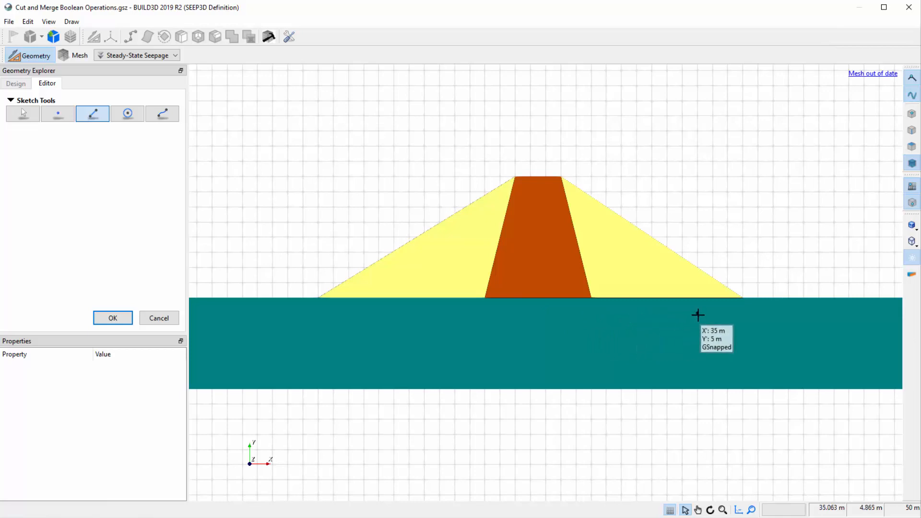
mouse_move(719, 298)
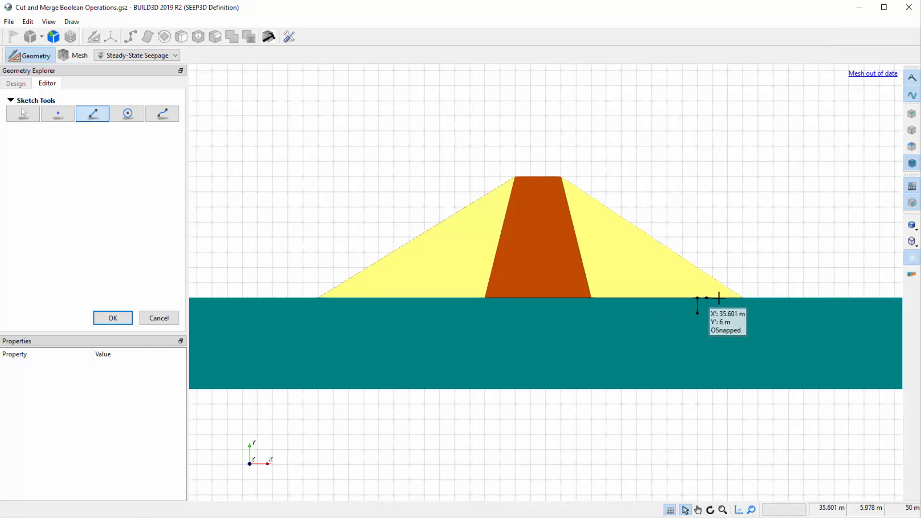
mouse_move(745, 306)
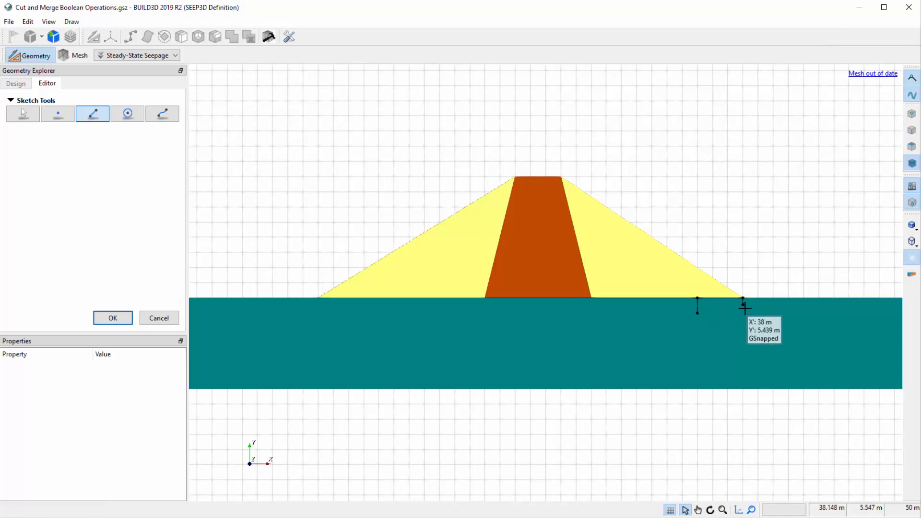
mouse_move(715, 314)
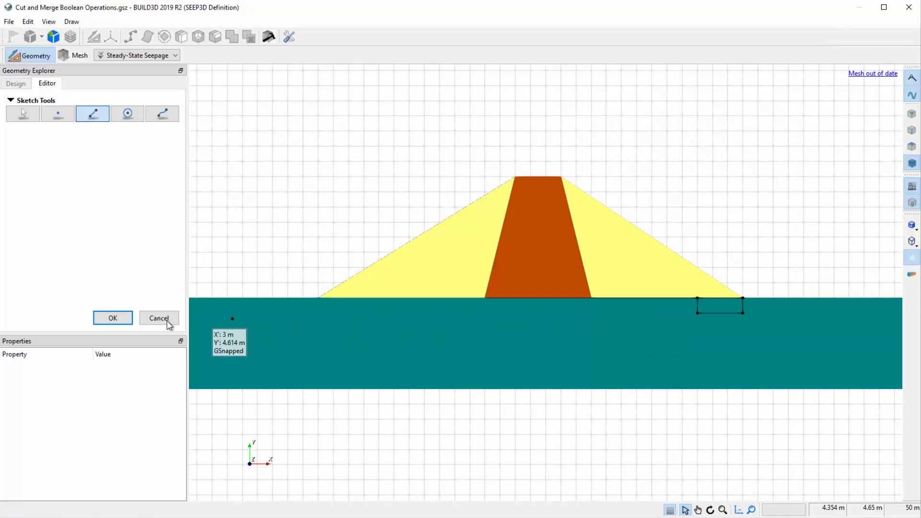
left_click(113, 318)
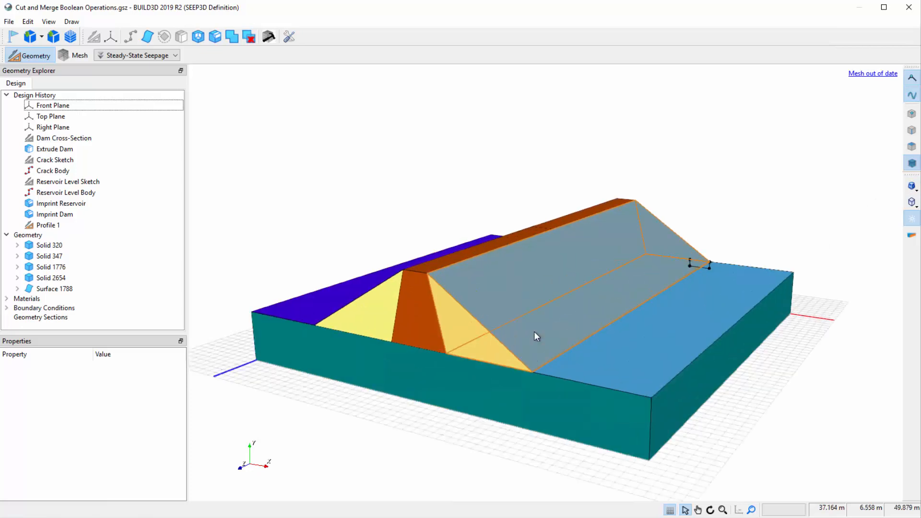
- Rename Profile 1 in the design history to 'Toe Drain'
left_click(47, 225)
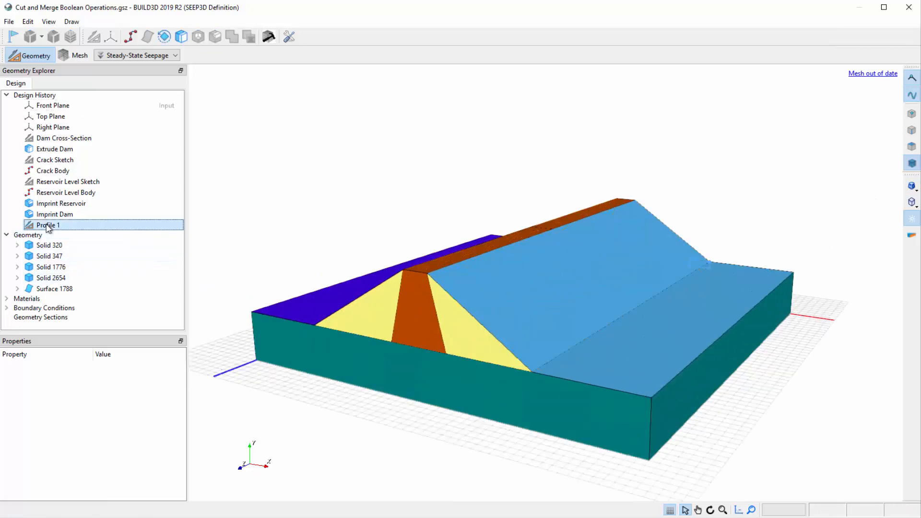
double_click(48, 225)
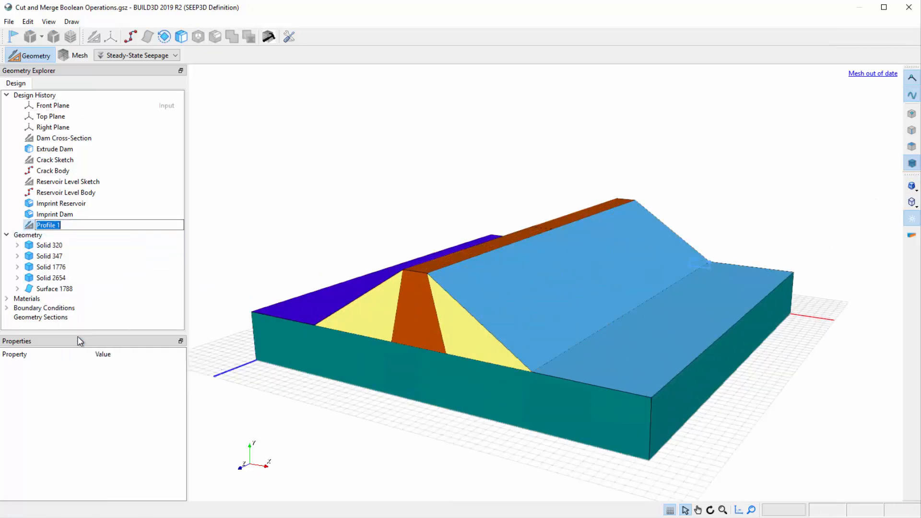
type("Toe Dra")
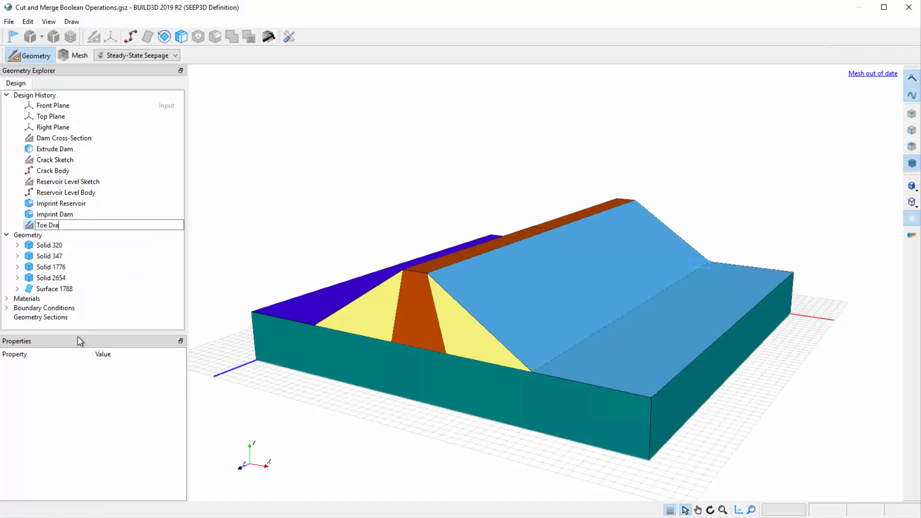
key("Return")
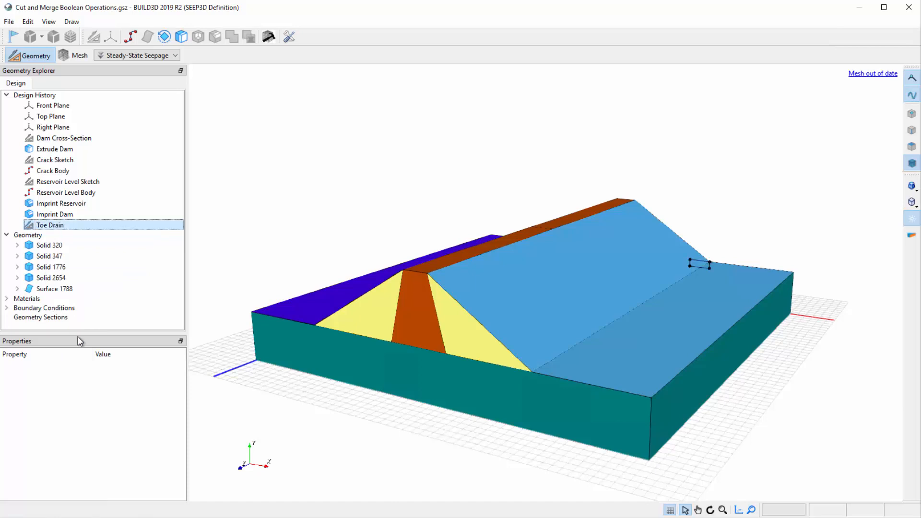
mouse_move(128, 209)
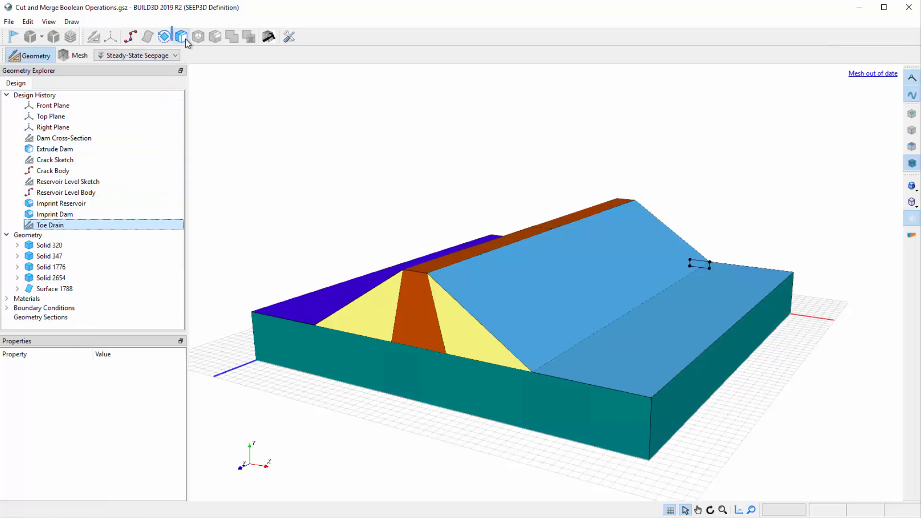
- Extrude the Toe Drain profile 50 m into new Solid 3311 and select it
left_click(181, 36)
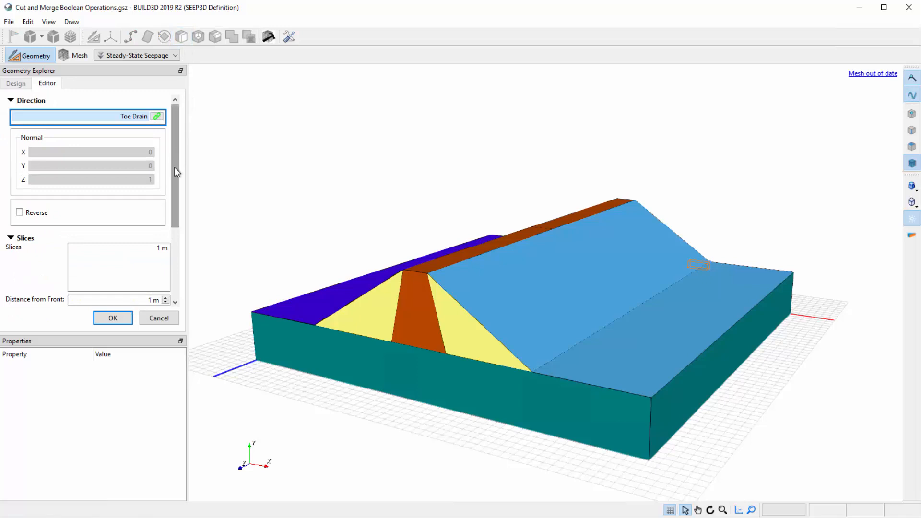
scroll("down", 3)
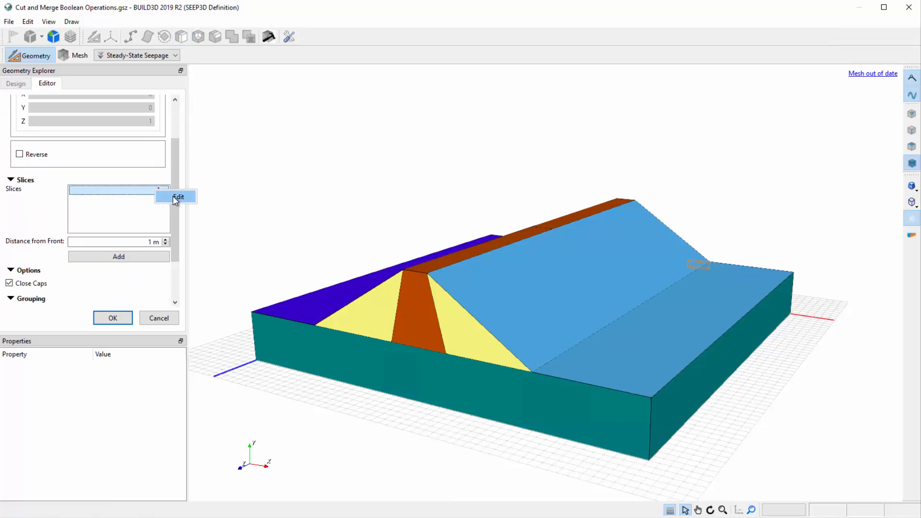
left_click(178, 196)
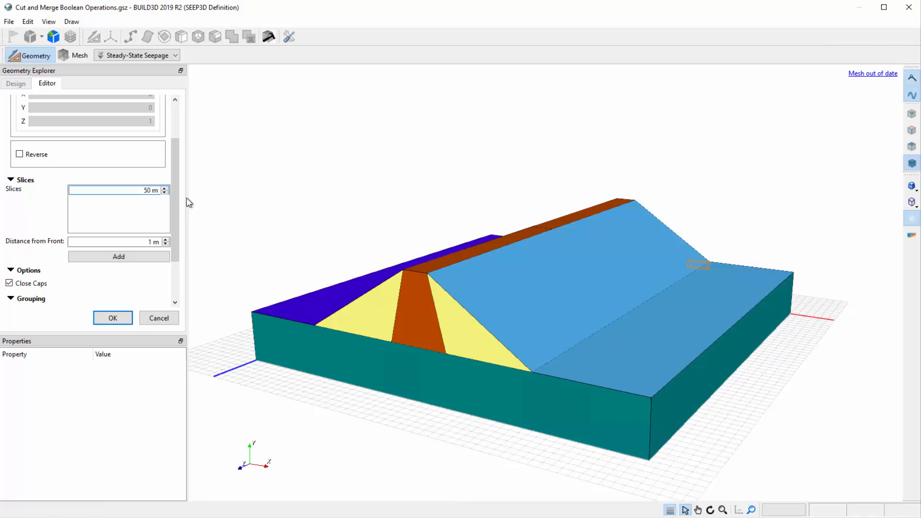
left_click(119, 256)
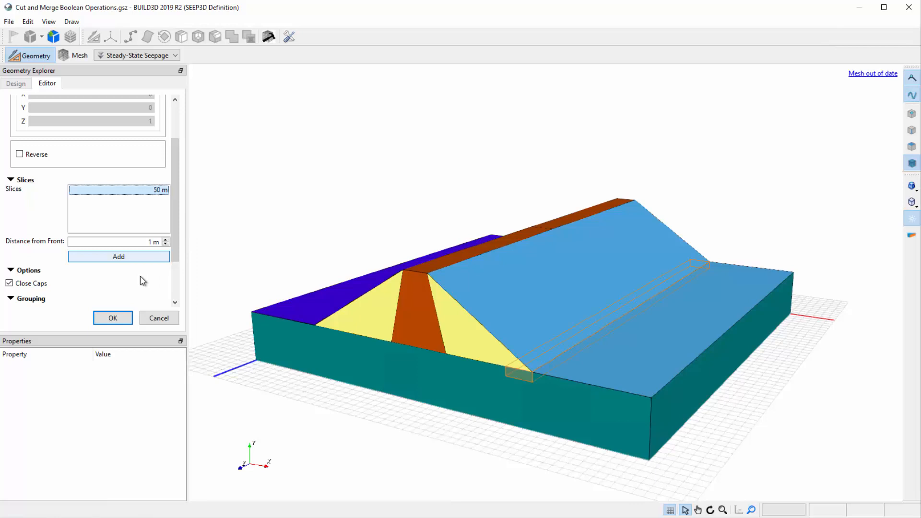
left_click(113, 318)
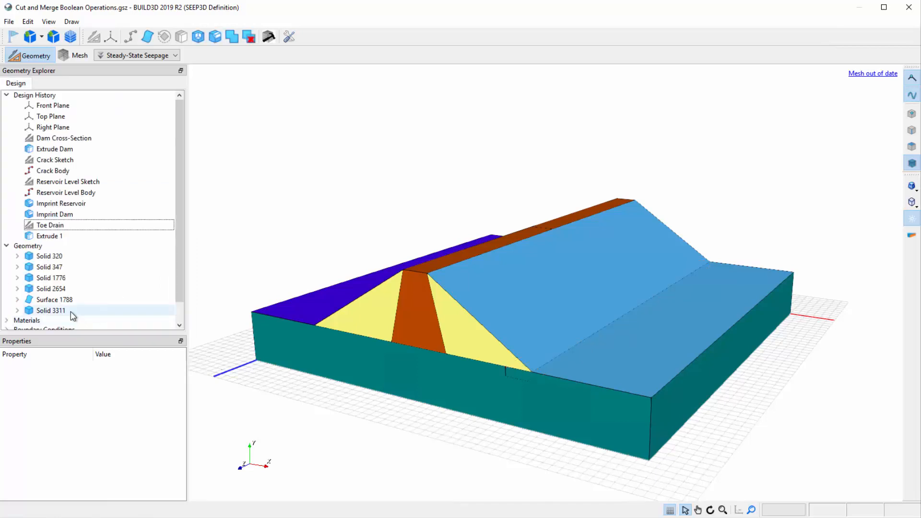
left_click(51, 310)
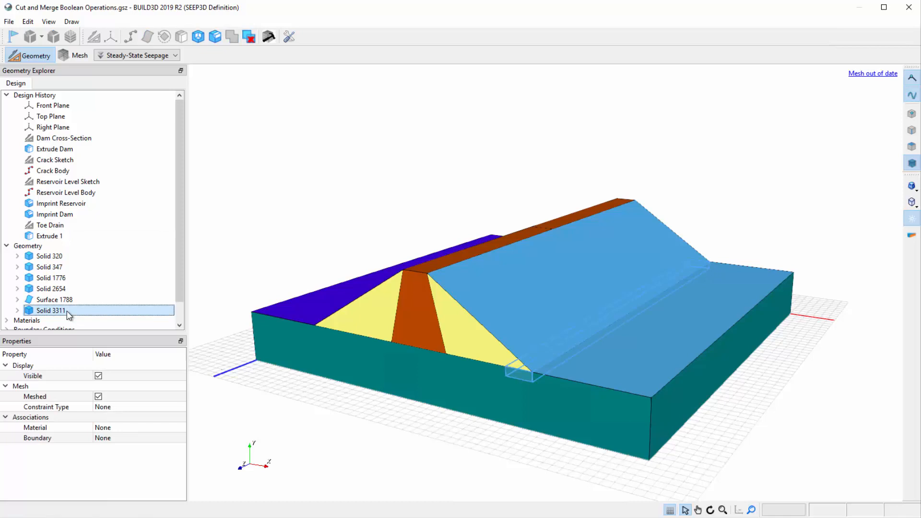
mouse_move(206, 152)
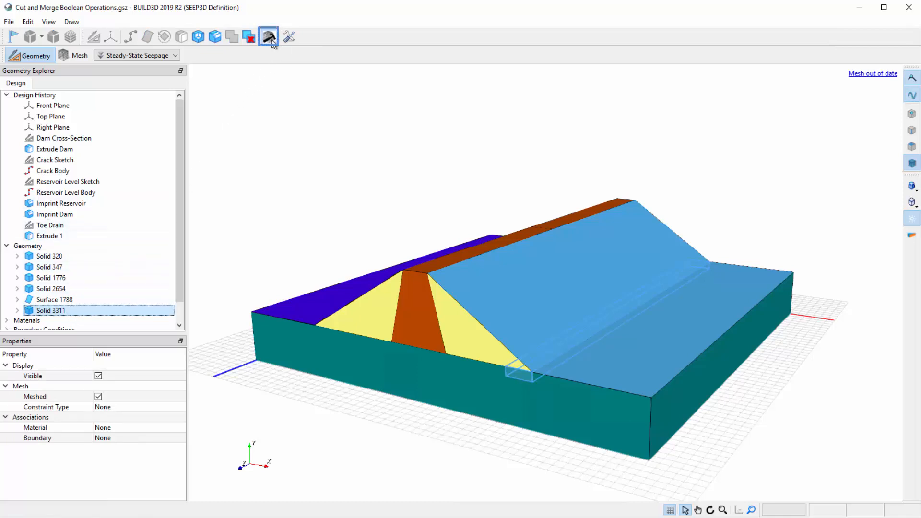
left_click(268, 36)
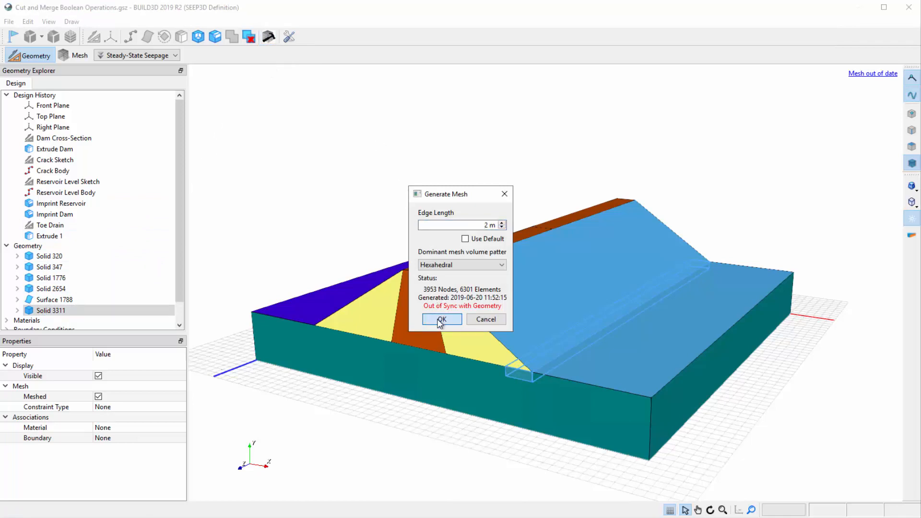
left_click(441, 319)
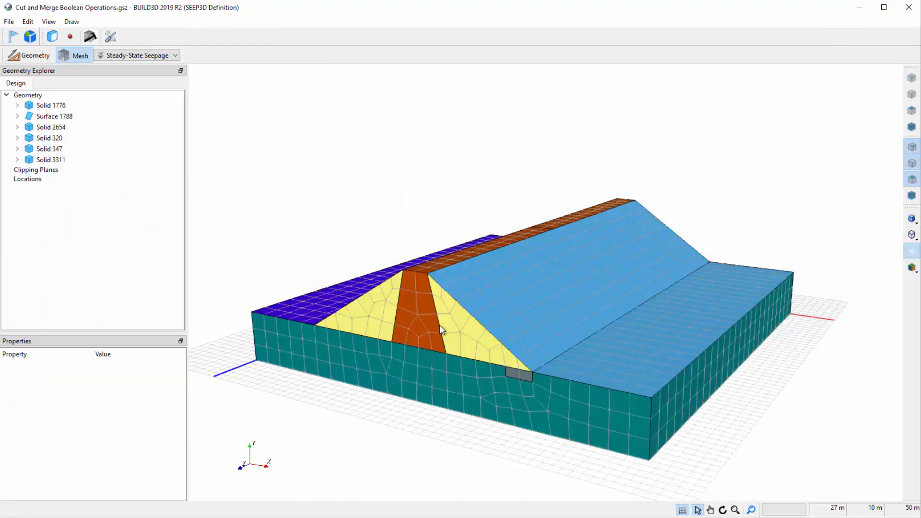
mouse_move(516, 377)
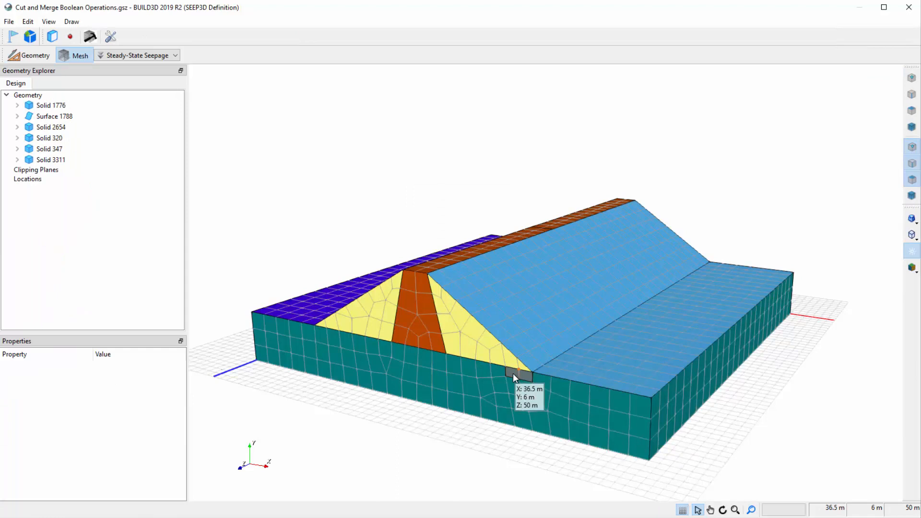
mouse_move(527, 381)
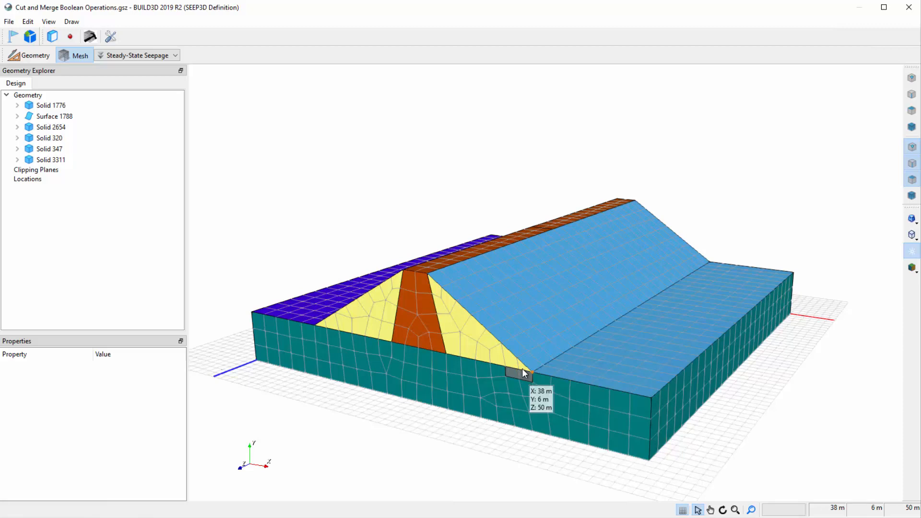
mouse_move(86, 87)
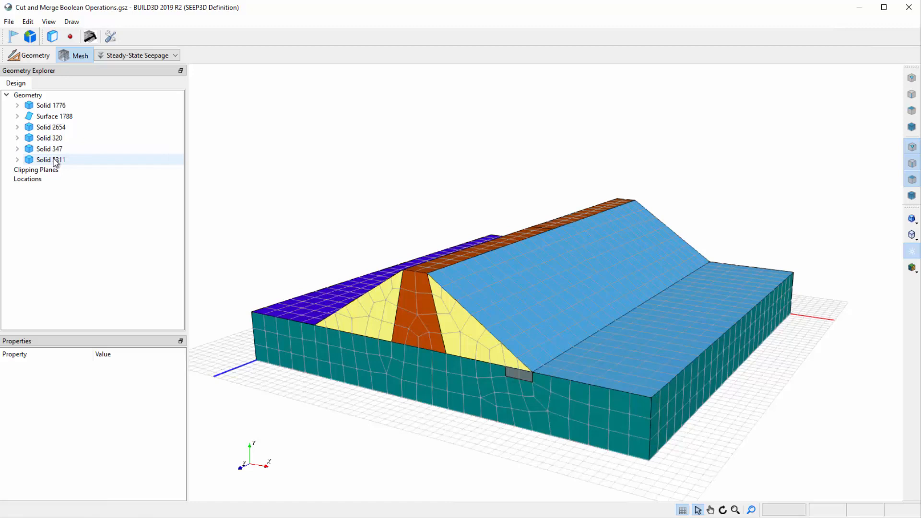
left_click(51, 126)
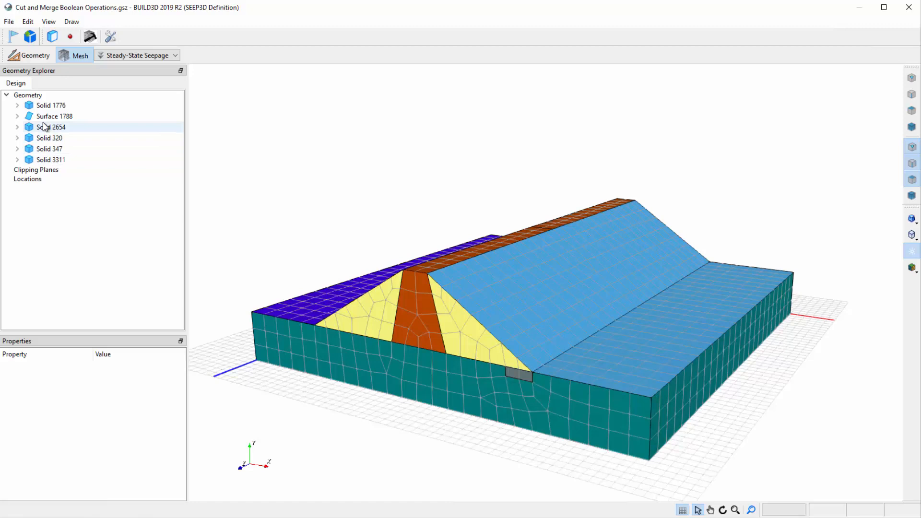
- Select Solid 3311, review the mesh through the toe area, and return to Geometry
left_click(35, 54)
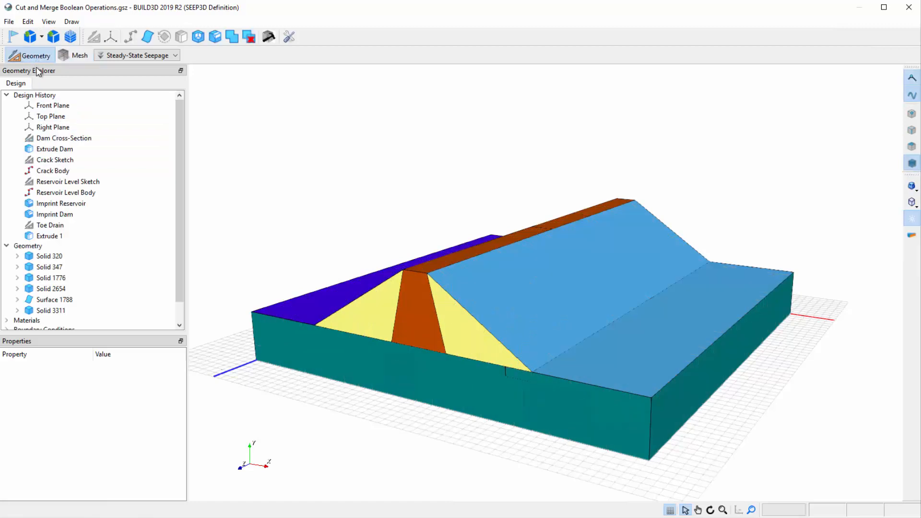
left_click(51, 310)
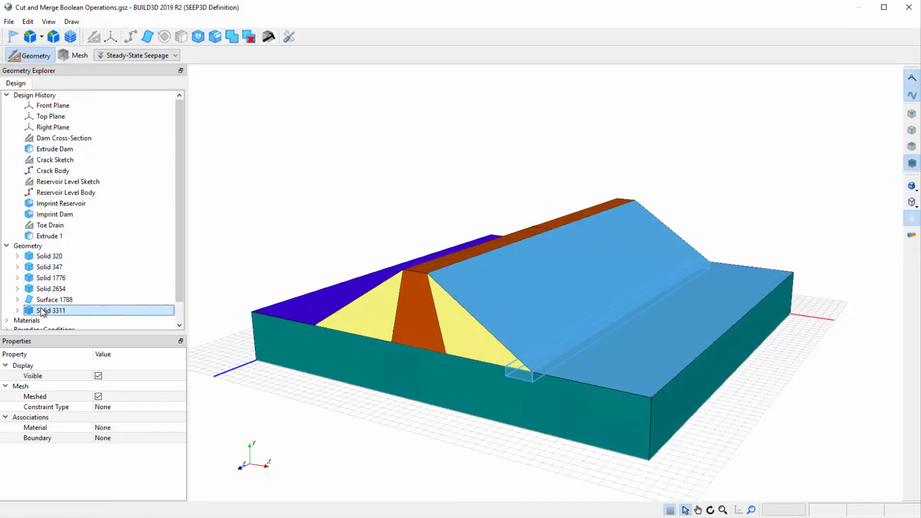
left_click(49, 255)
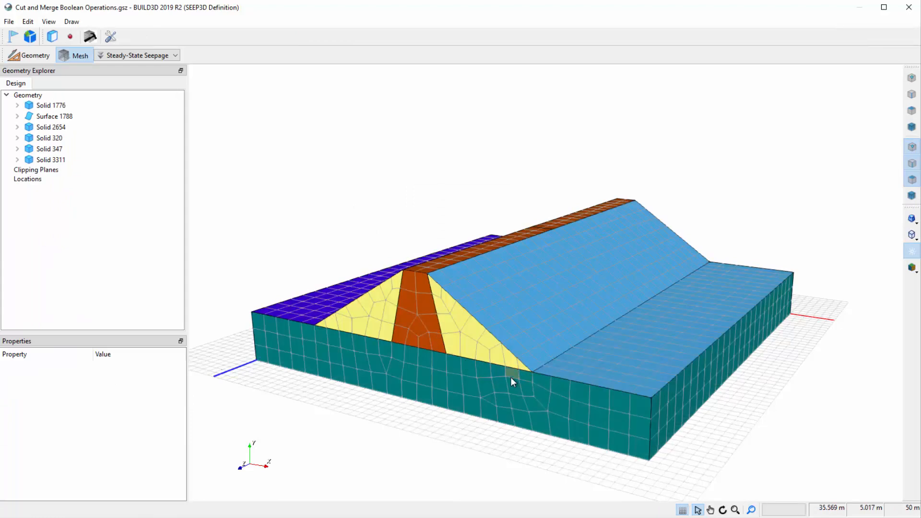
mouse_move(513, 379)
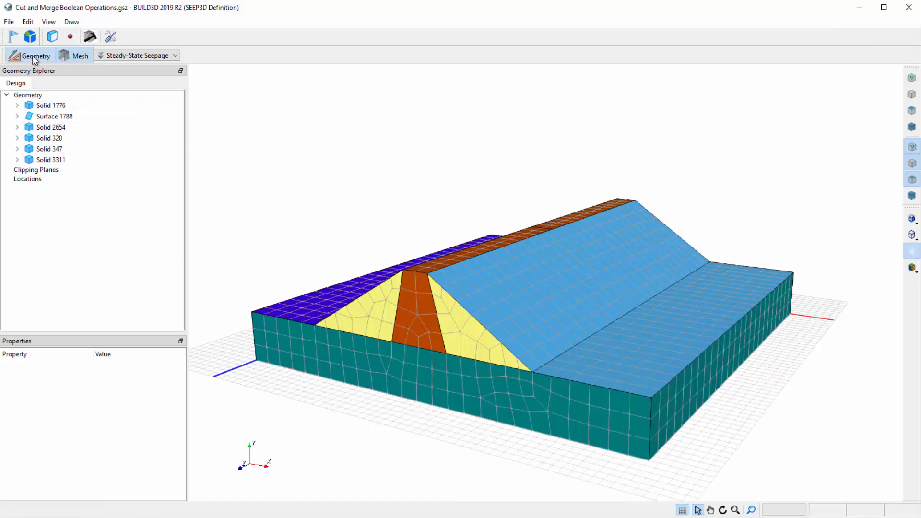
left_click(36, 55)
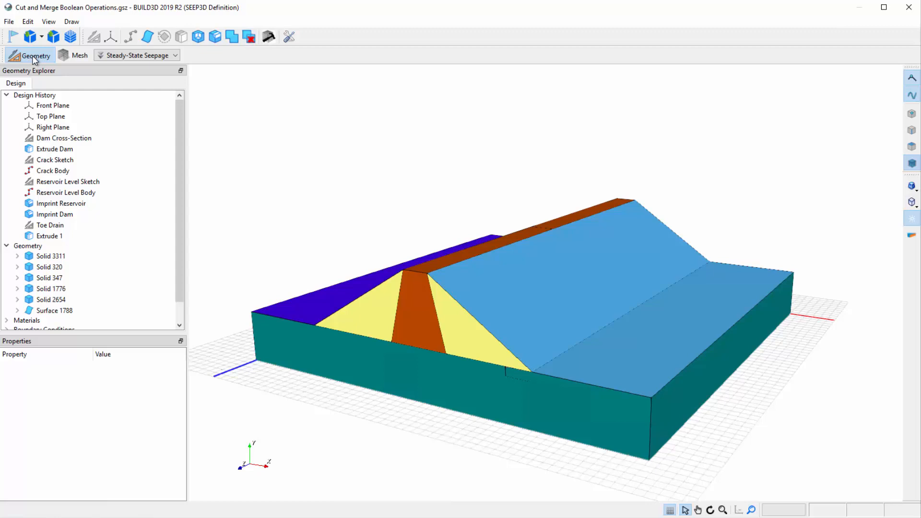
left_click(64, 138)
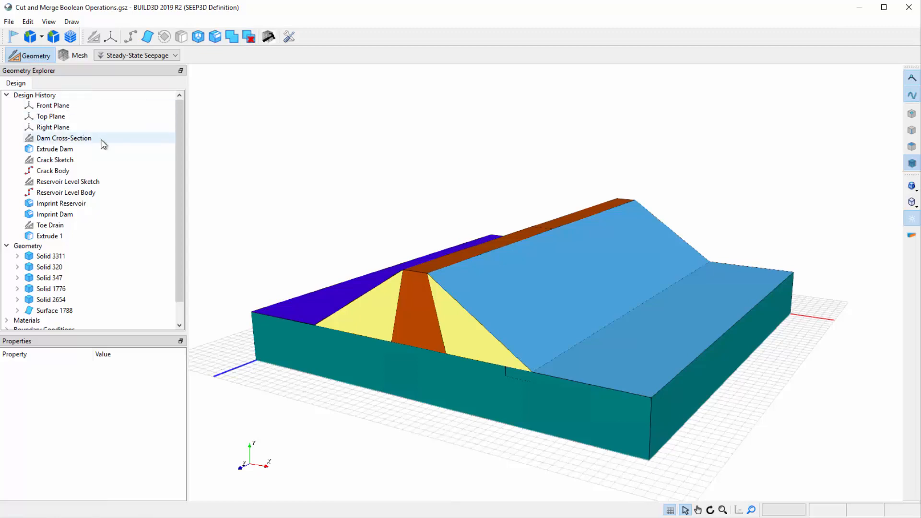
left_click(63, 138)
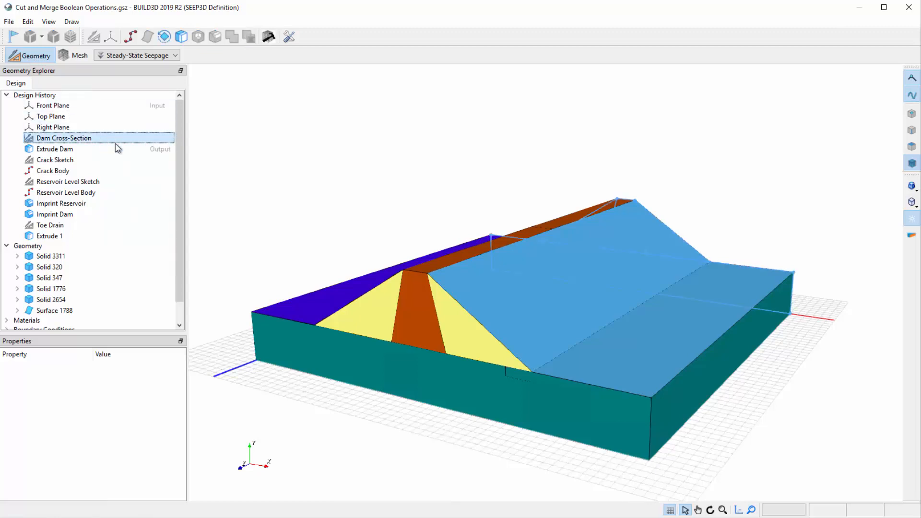
double_click(63, 137)
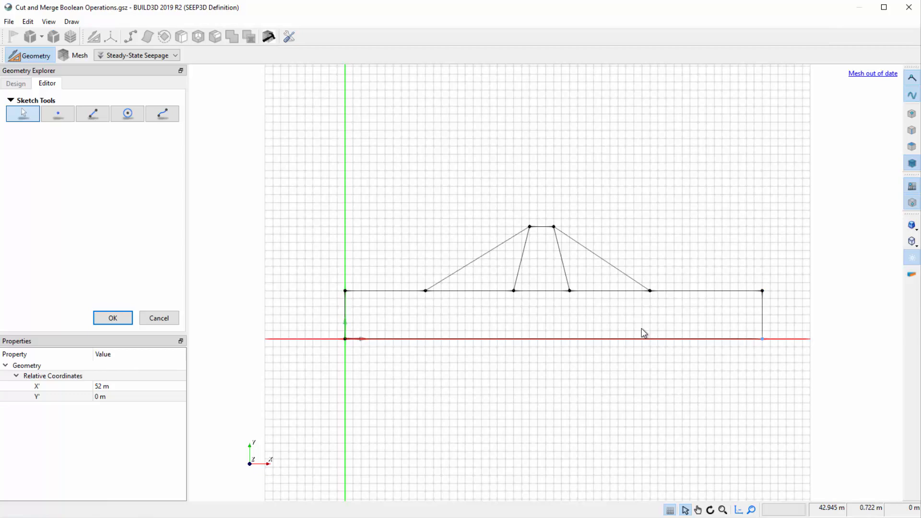
left_click(113, 317)
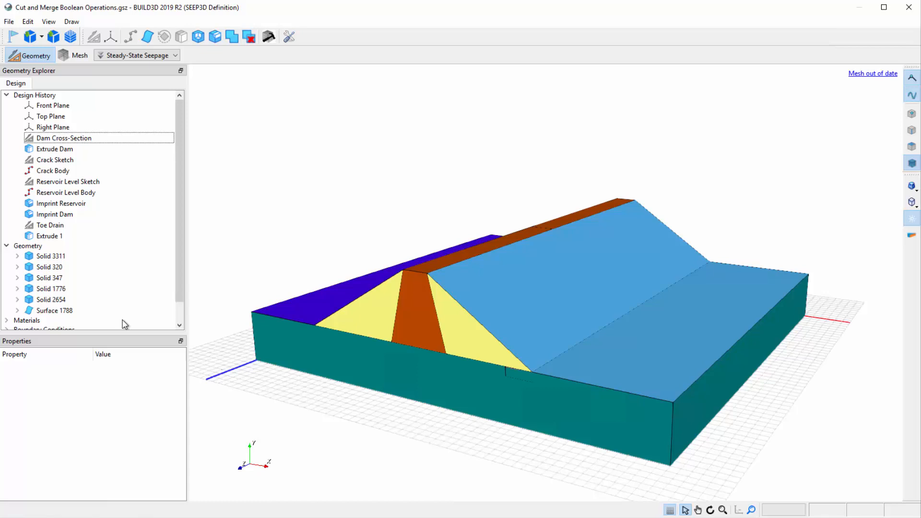
left_click(50, 255)
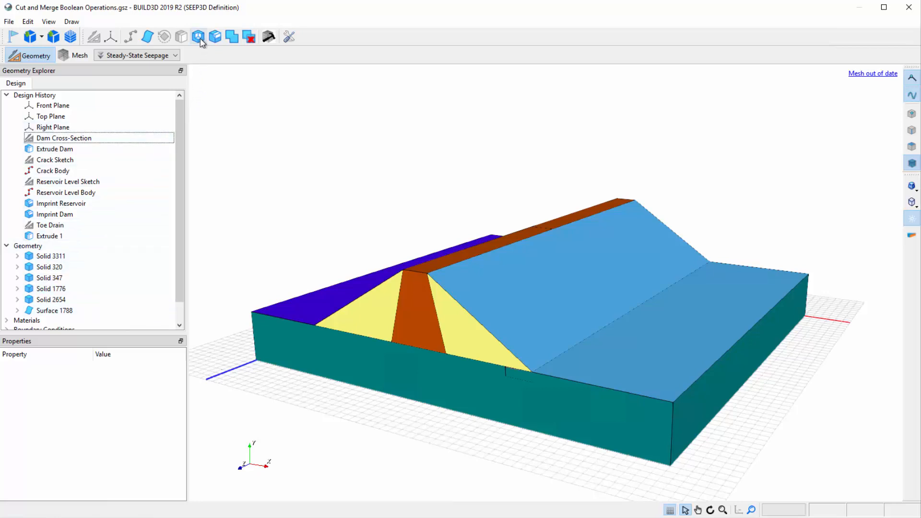
mouse_move(198, 37)
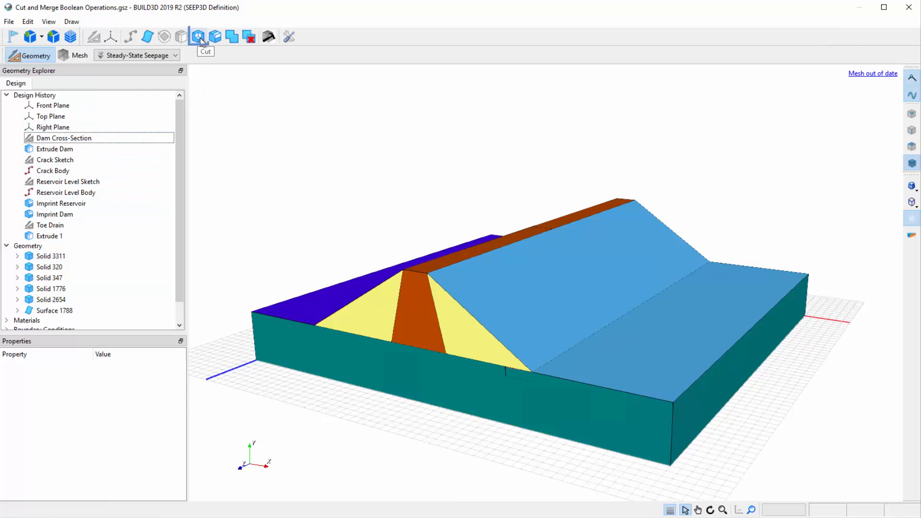
- Cut toe drain Solid 3311 with foundation Solid 2654, creating Cut 1
left_click(198, 37)
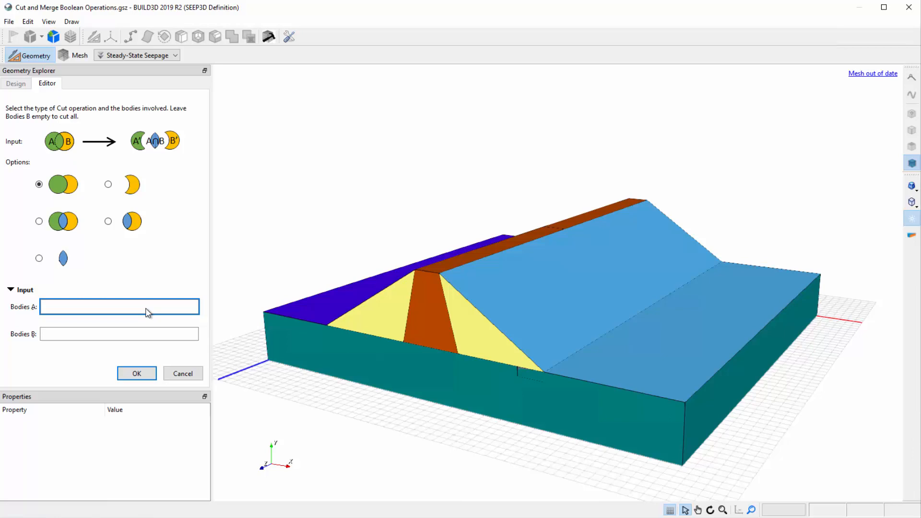
mouse_move(149, 318)
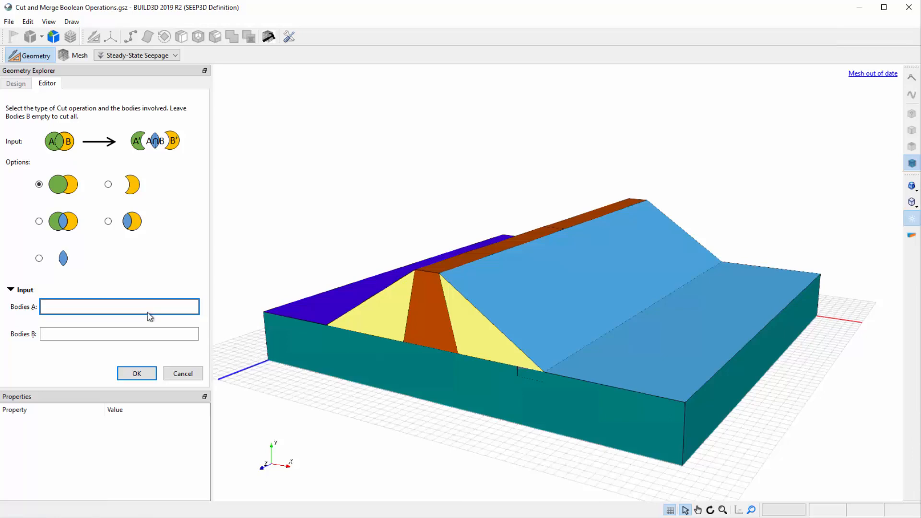
left_click(532, 370)
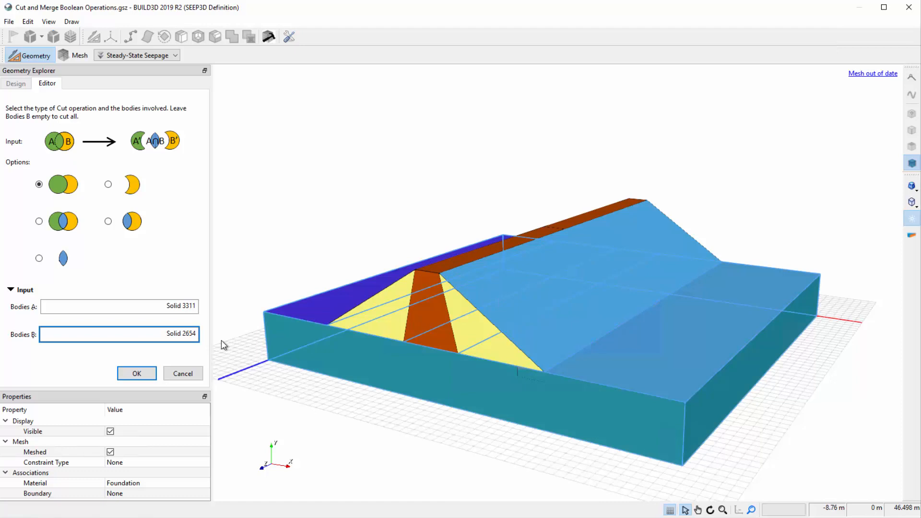
mouse_move(128, 356)
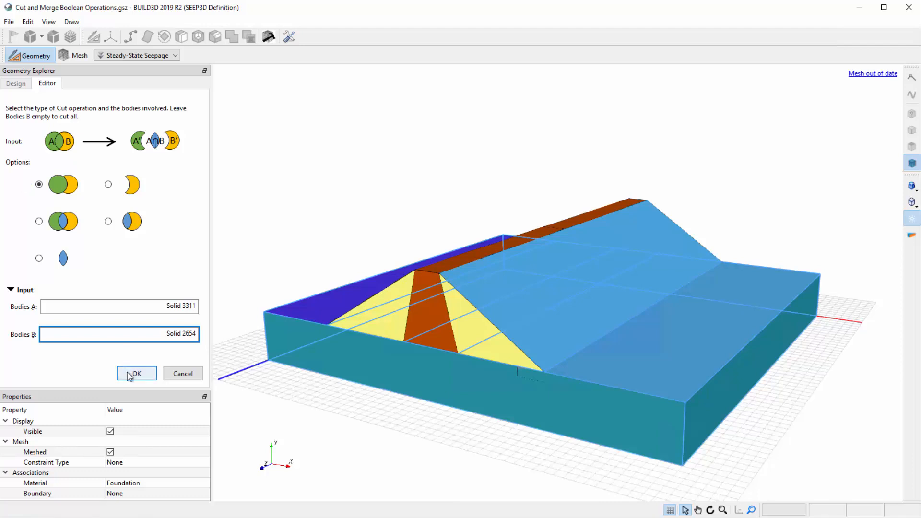
left_click(137, 374)
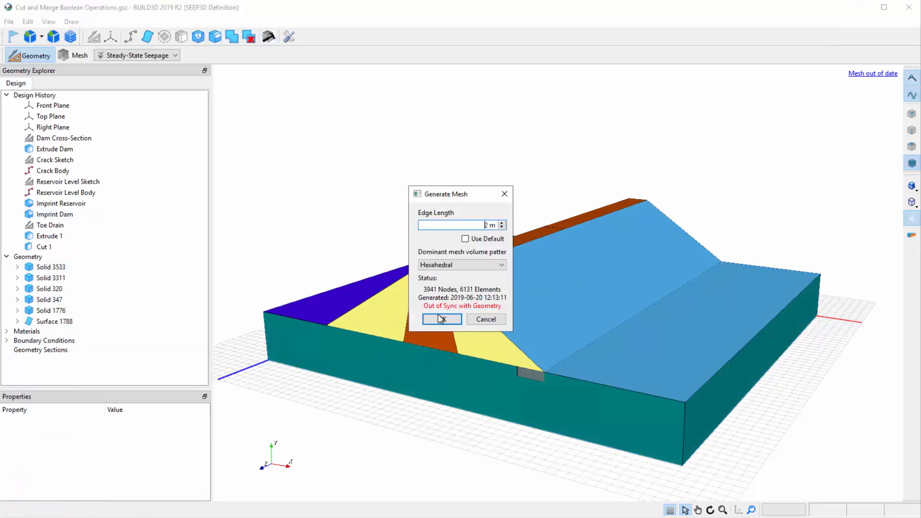
- Generate the mesh for the cut geometry and go back to the Geometry workspace
left_click(442, 319)
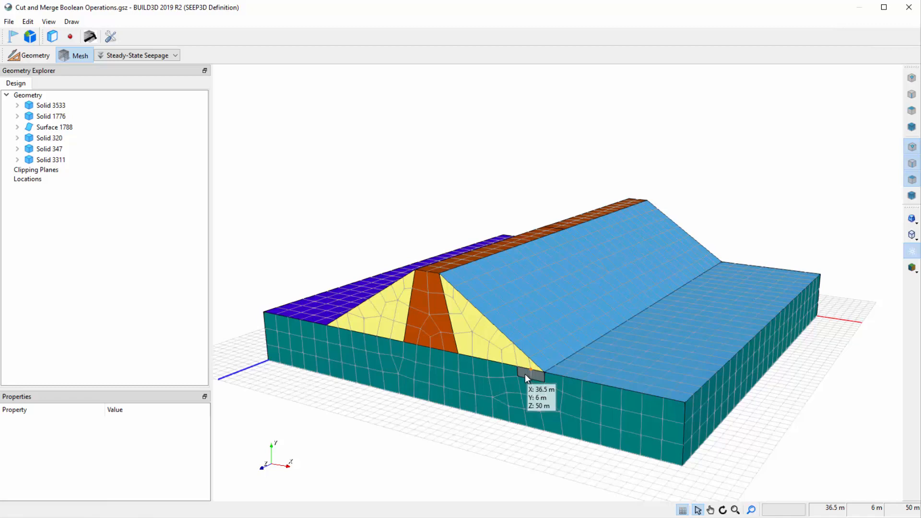
mouse_move(349, 313)
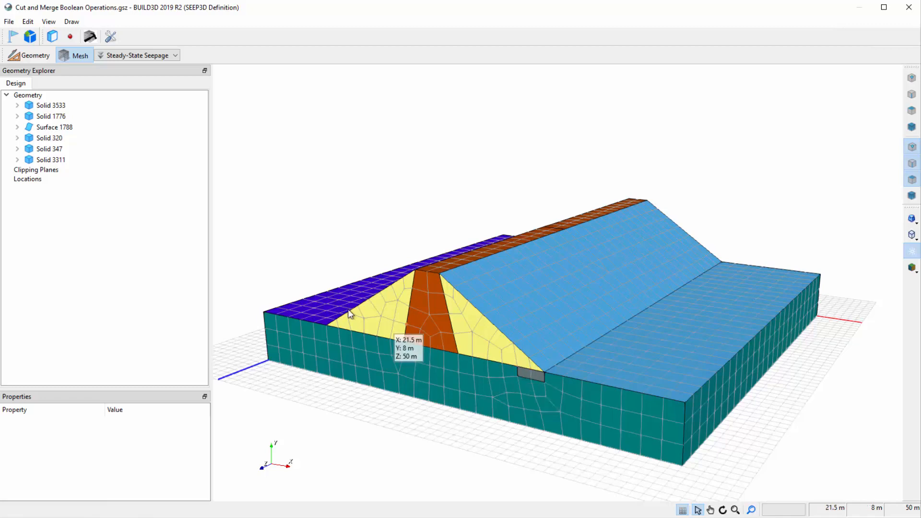
left_click(34, 54)
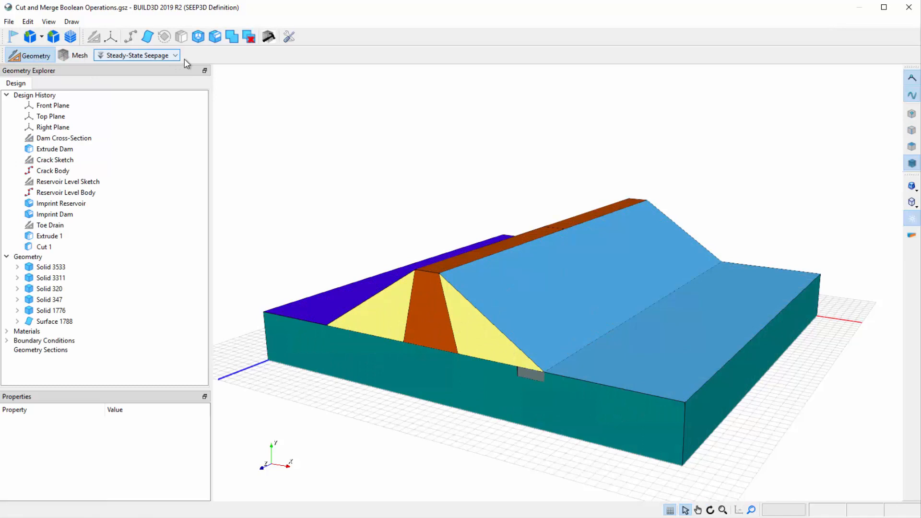
mouse_move(231, 37)
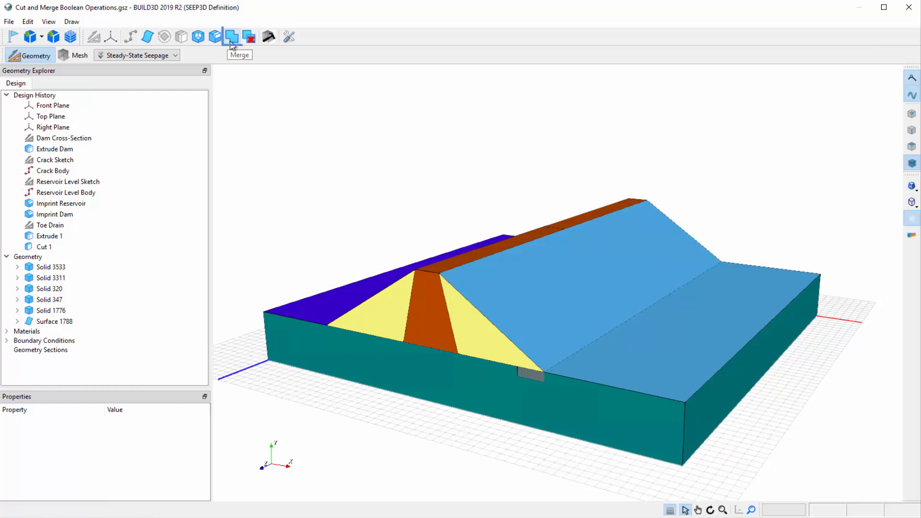
left_click(230, 37)
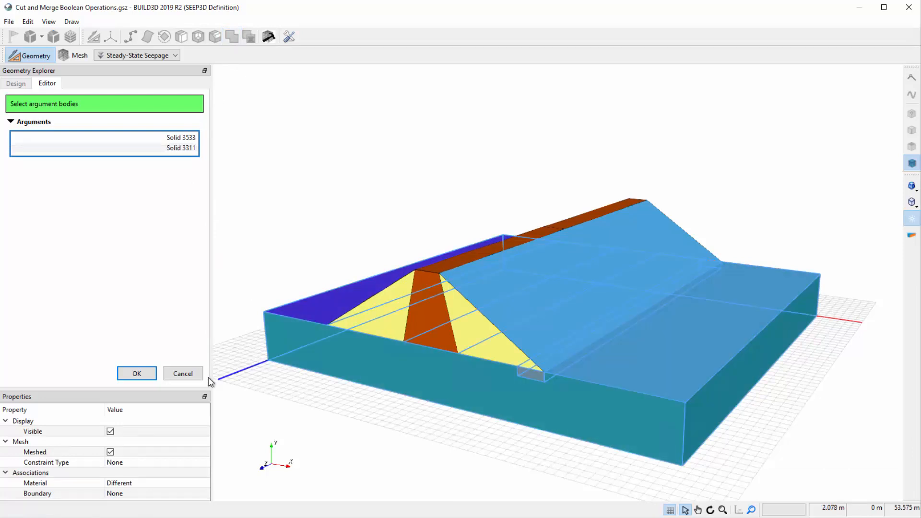
left_click(136, 374)
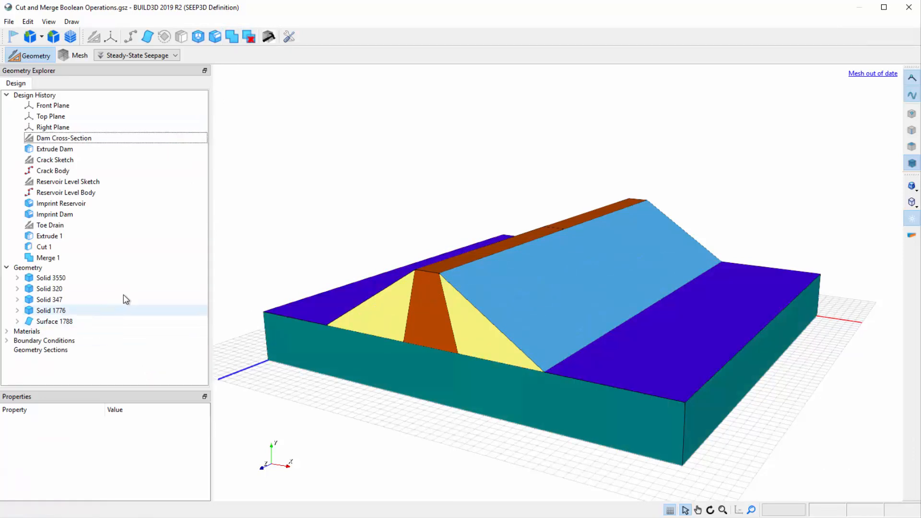
right_click(48, 258)
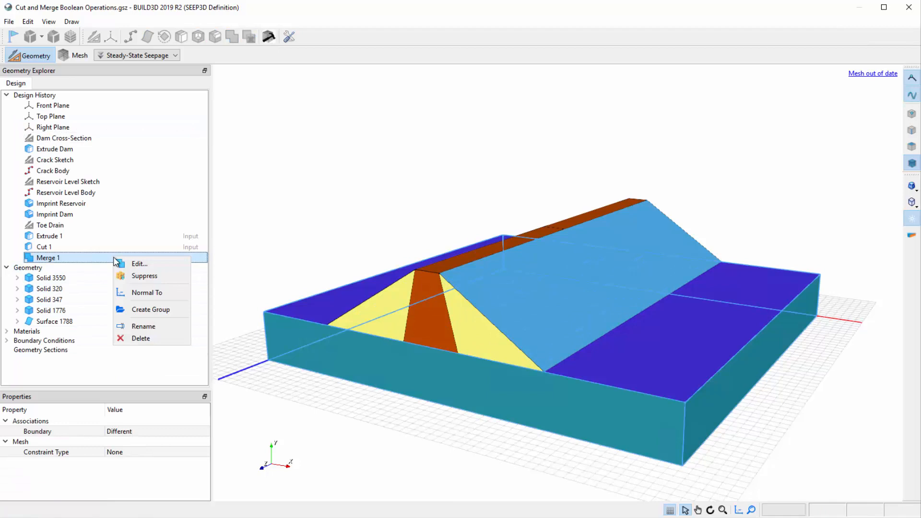
mouse_move(141, 338)
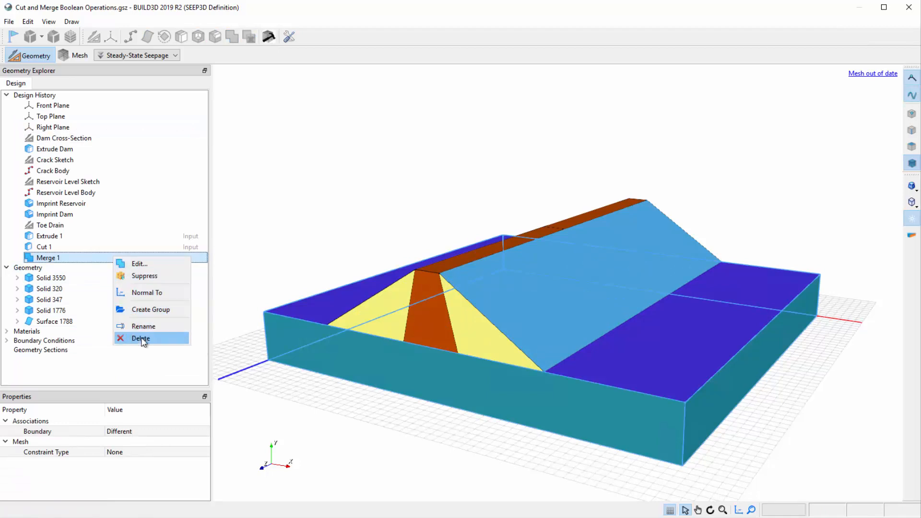
left_click(140, 338)
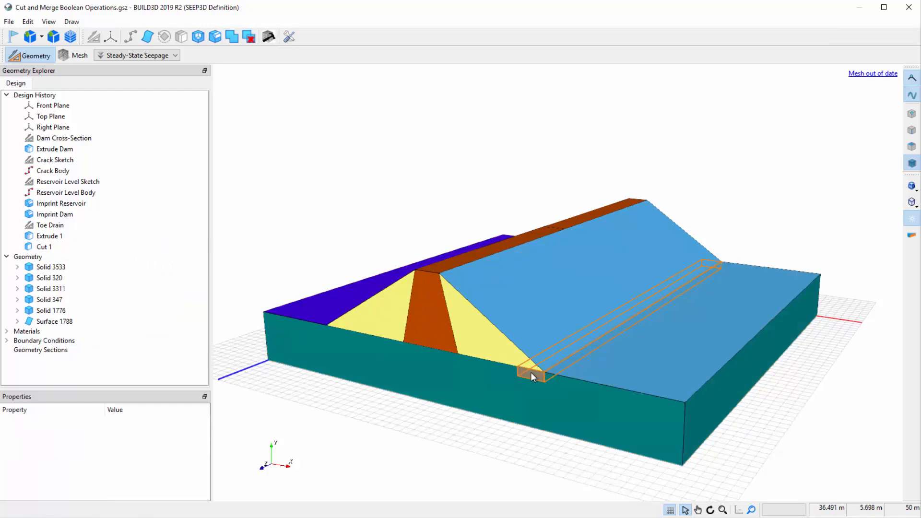
- Select toe drain Solid 3311 to show its unassigned material in Properties
left_click(51, 288)
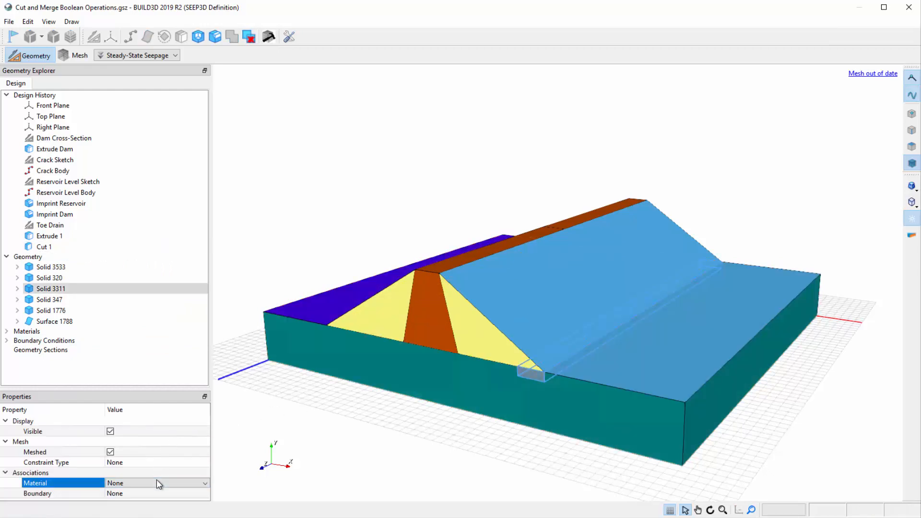